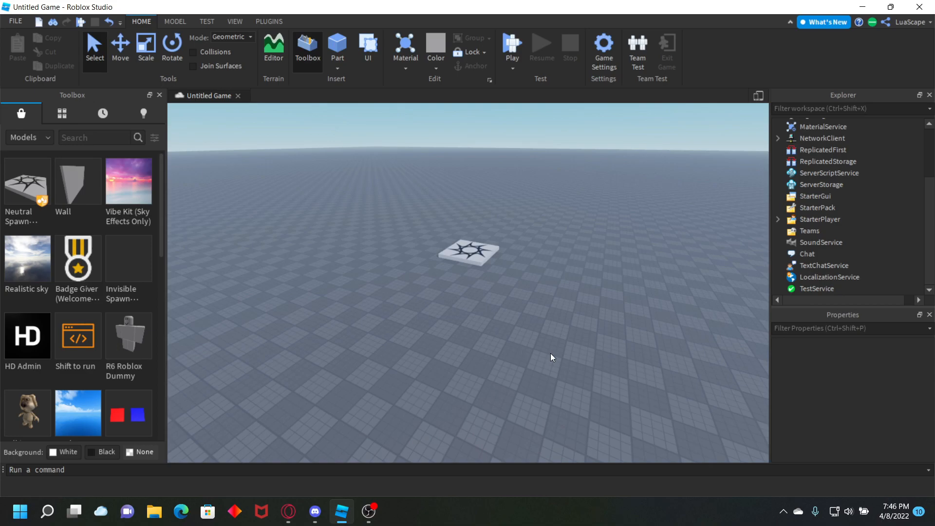
Glance at Discord, return to Roblox Studio and show My Models in the Toolbox.
{"action": "left_click", "coordinate": [316, 513]}
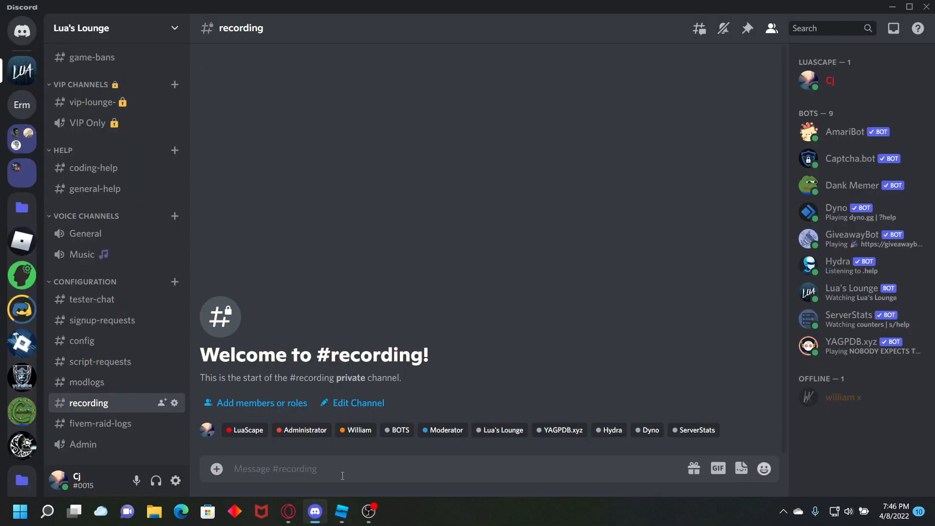
{"action": "left_click", "coordinate": [342, 513]}
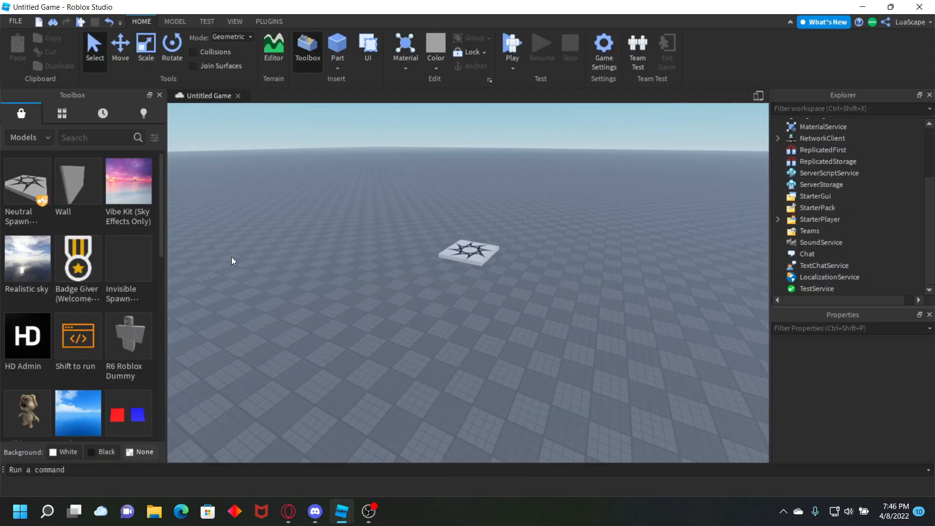
{"action": "mouse_move", "coordinate": [251, 198]}
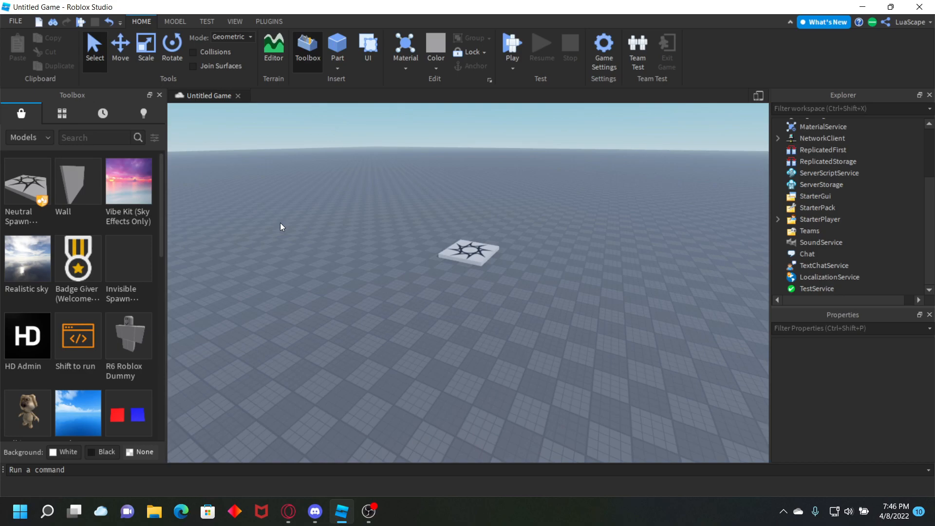
{"action": "mouse_move", "coordinate": [208, 156]}
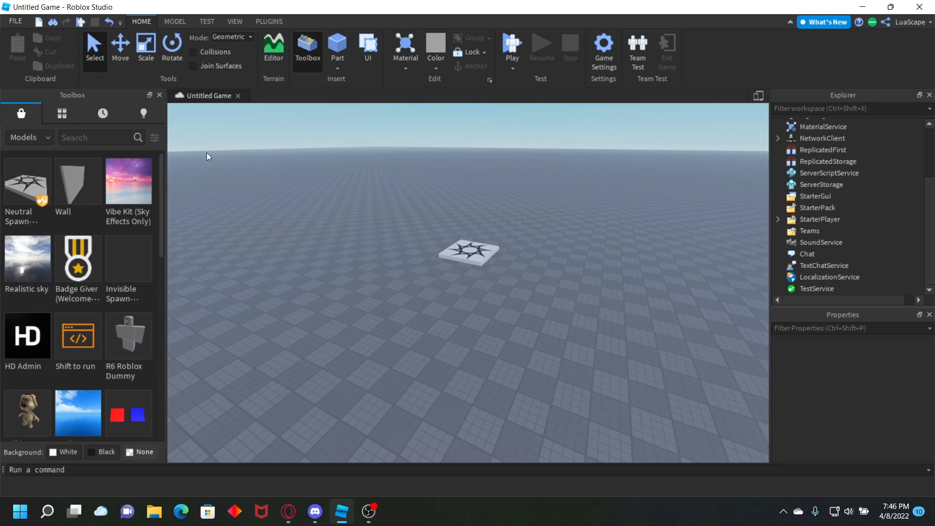
{"action": "mouse_move", "coordinate": [55, 100]}
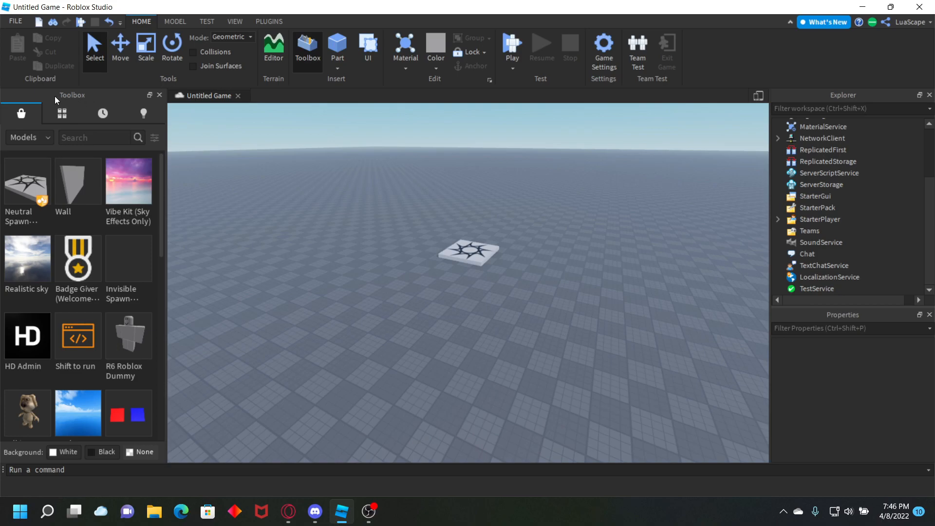
{"action": "left_click", "coordinate": [61, 113]}
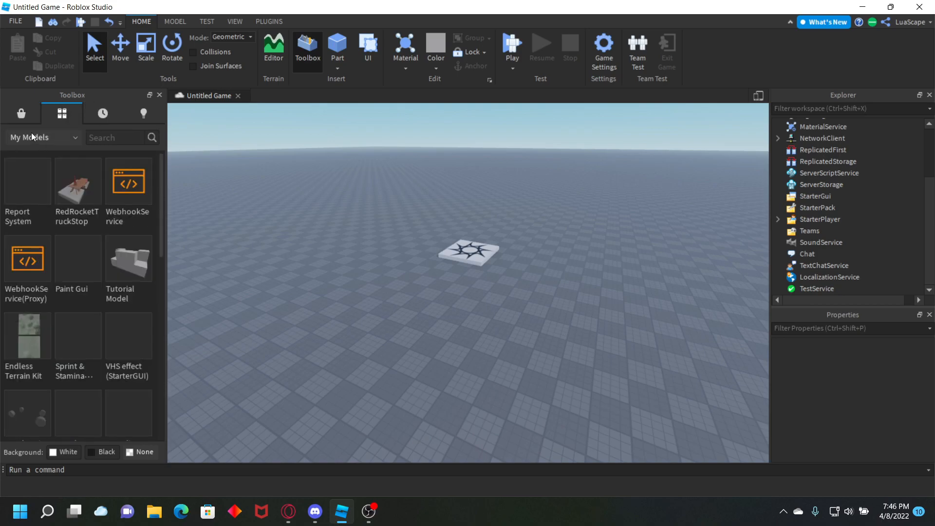
{"action": "mouse_move", "coordinate": [27, 181]}
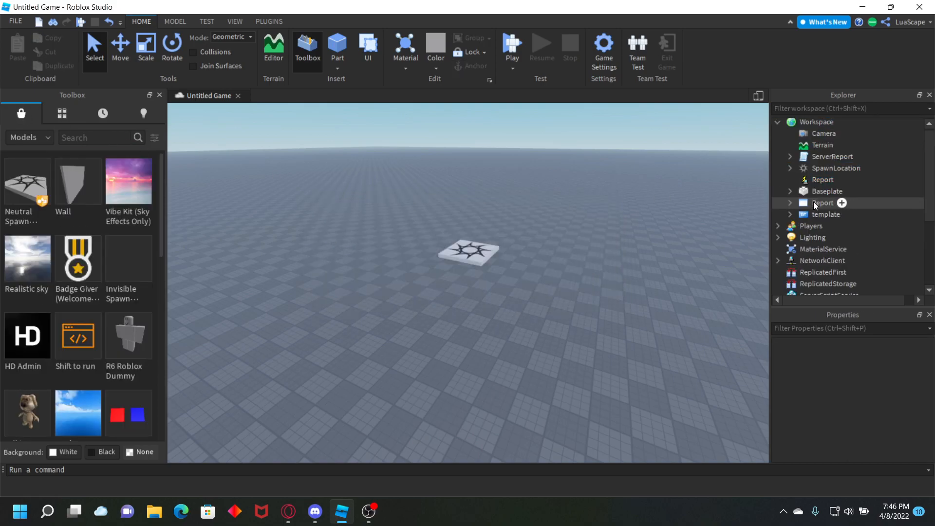
Insert the Report System model, sort ServerReport and Report into their services, and view the ServerReport script.
{"action": "left_click", "coordinate": [826, 214]}
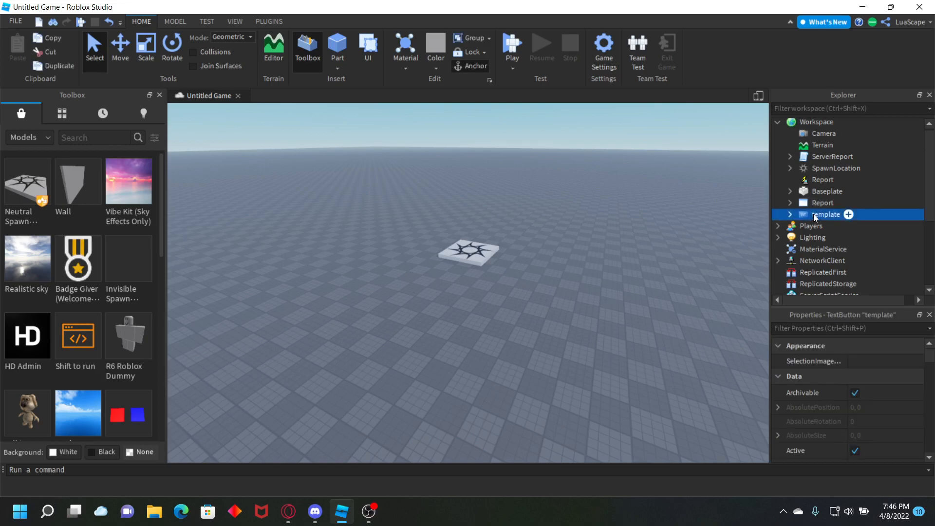
{"action": "left_click", "coordinate": [822, 179]}
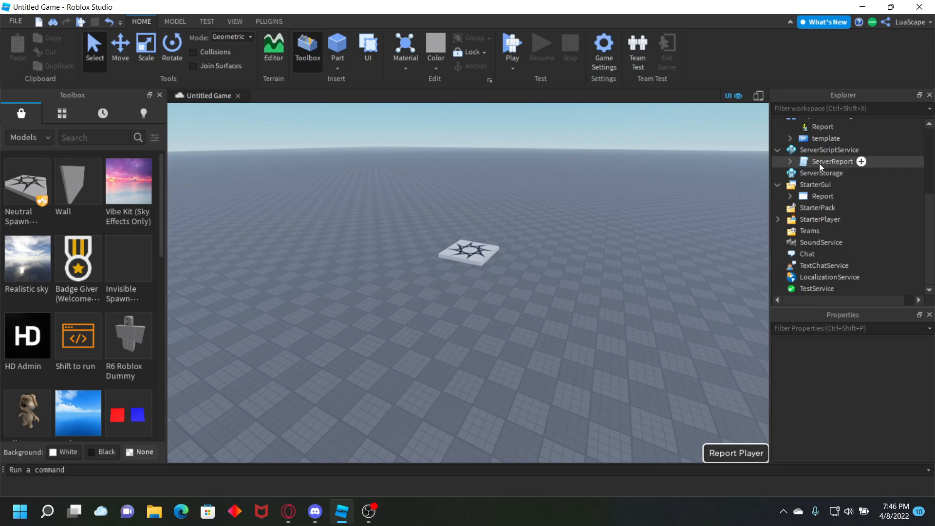
{"action": "double_click", "coordinate": [833, 162]}
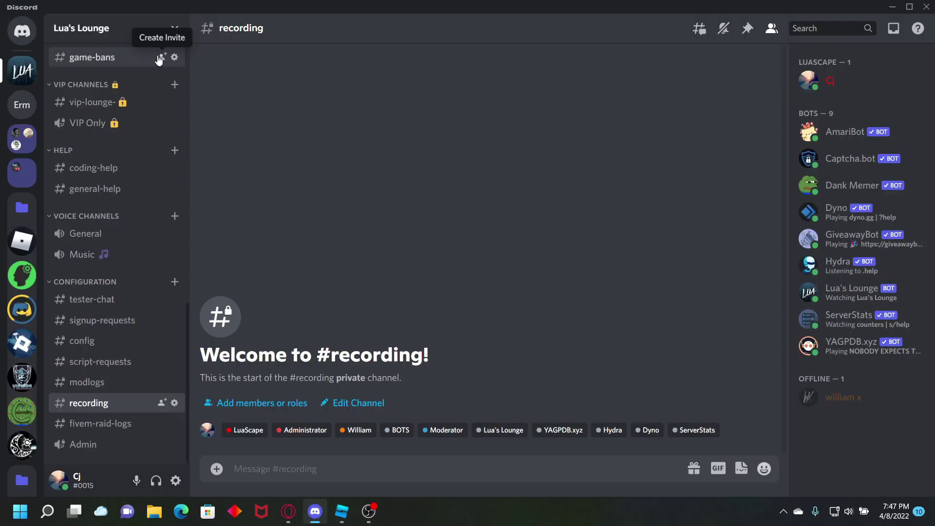
In Server Settings > Integrations, point the existing webhook at the #recording channel.
{"action": "left_click", "coordinate": [107, 28]}
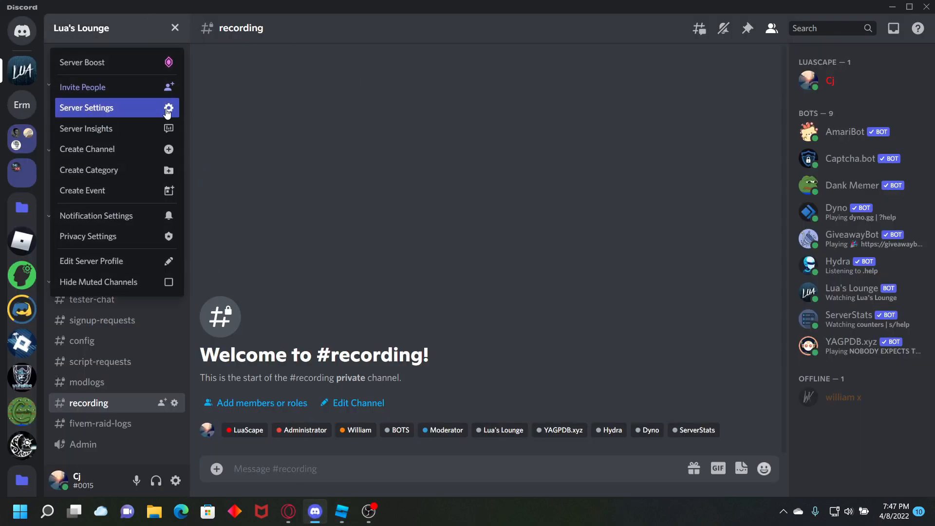
{"action": "left_click", "coordinate": [86, 107]}
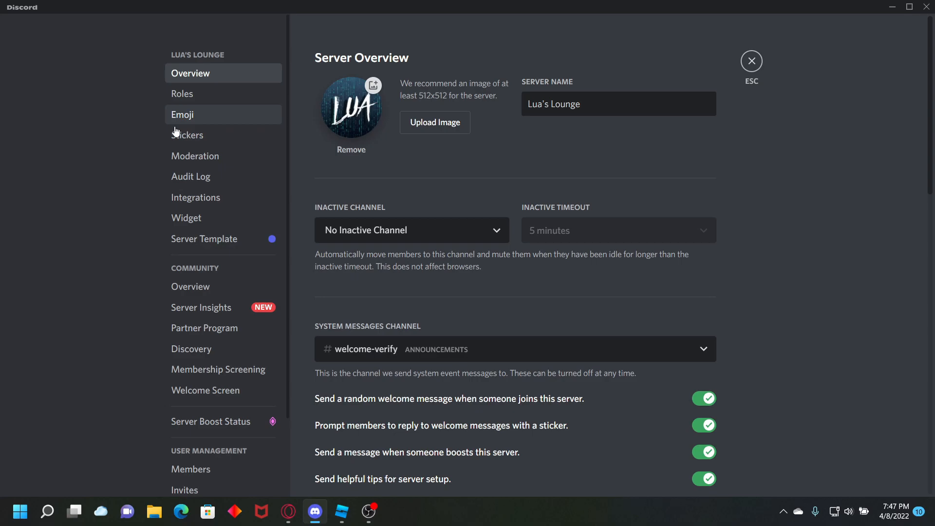
{"action": "left_click", "coordinate": [195, 197]}
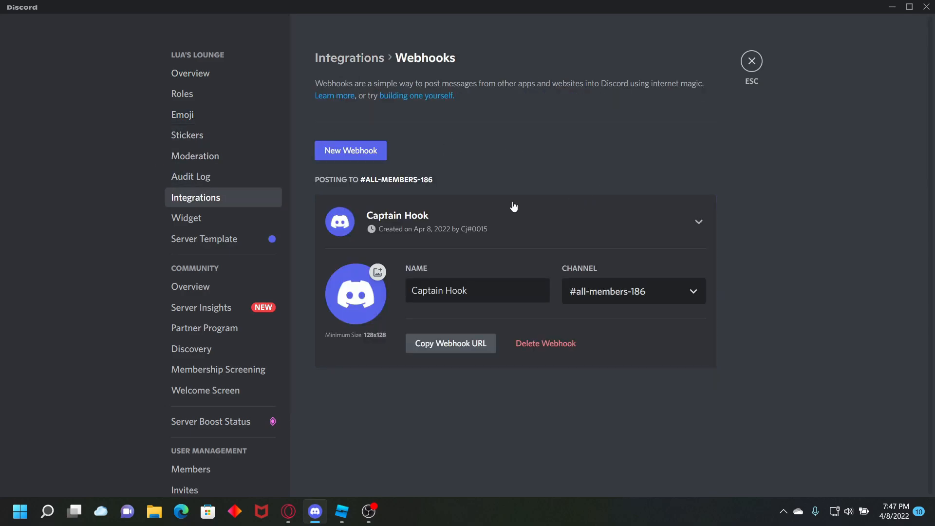
{"action": "left_click", "coordinate": [633, 292]}
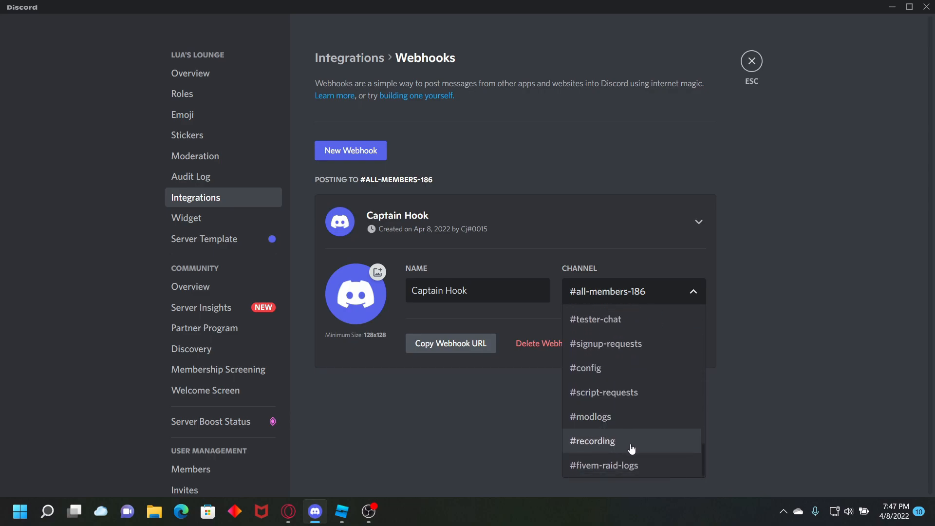
{"action": "left_click", "coordinate": [592, 441]}
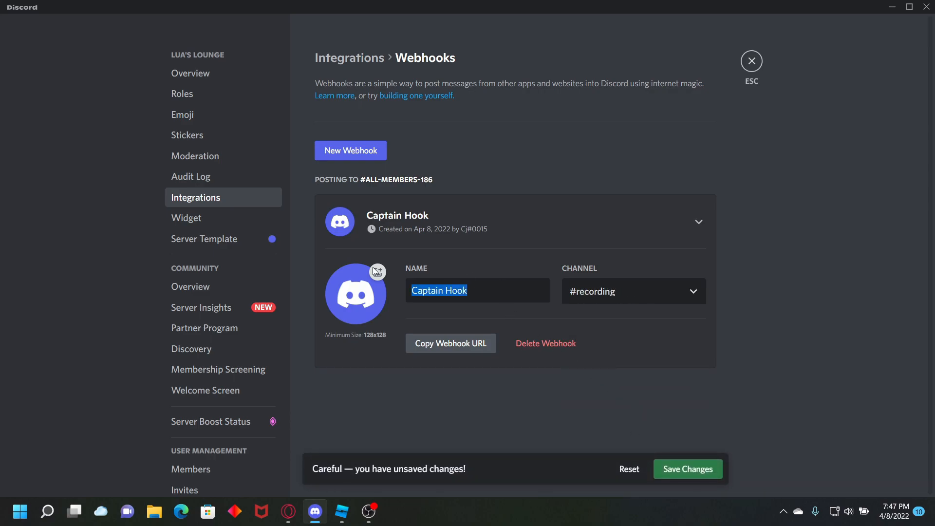
Rename the webhook to Report Bot, copy its URL and save the changes.
{"action": "type", "text": "Report Bot"}
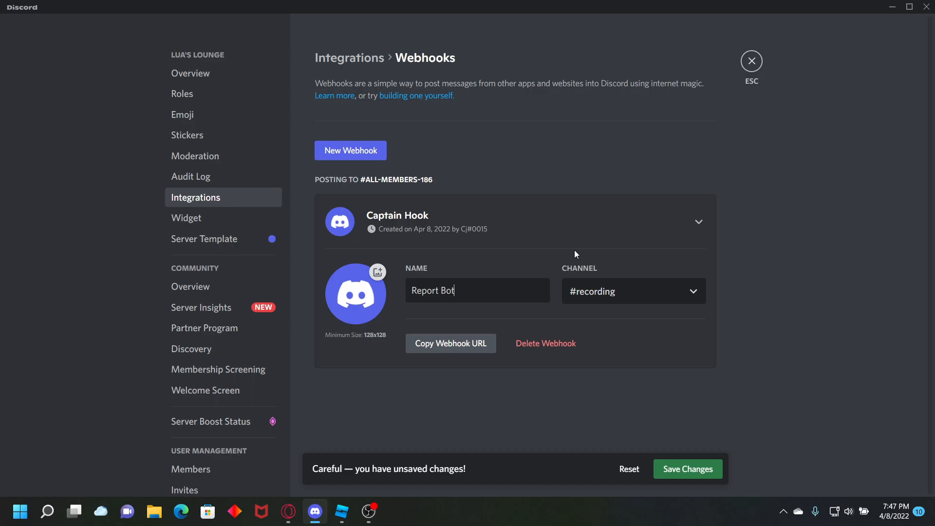
{"action": "left_click", "coordinate": [450, 343]}
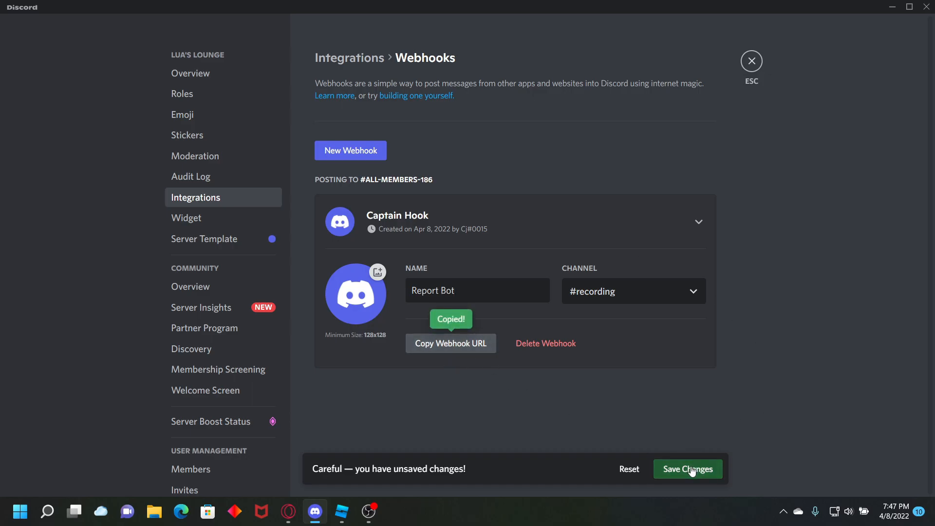
{"action": "left_click", "coordinate": [687, 468]}
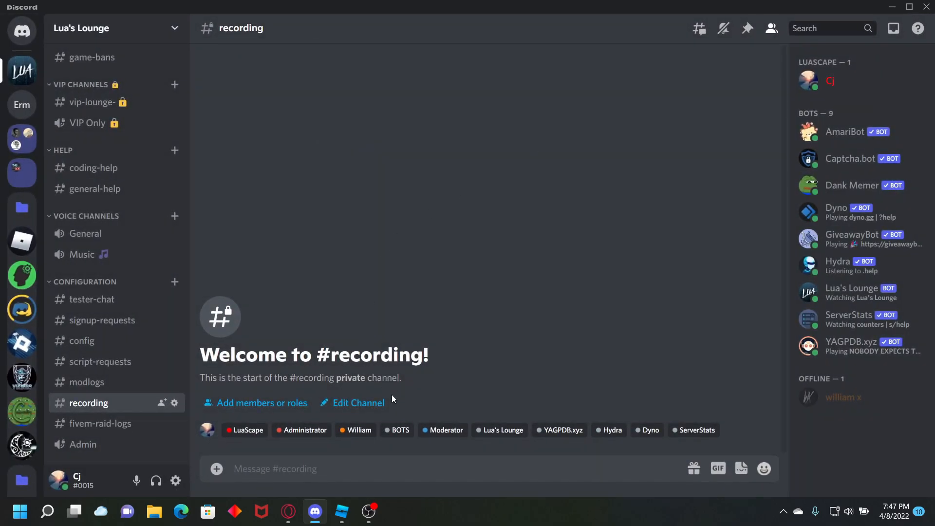
View the WebhookProxy site at webhook.lewistehminerz.dev in Opera and its Get started instructions.
{"action": "left_click", "coordinate": [341, 512]}
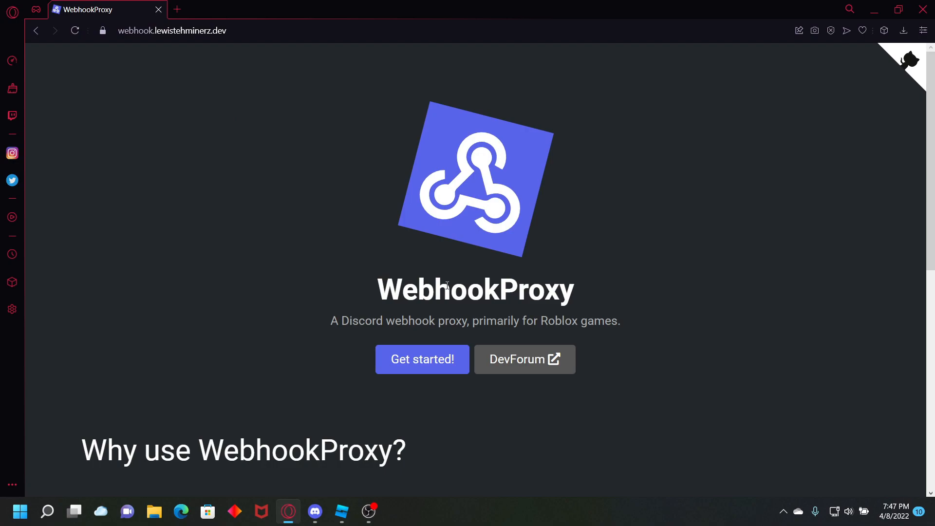
{"action": "mouse_move", "coordinate": [397, 368]}
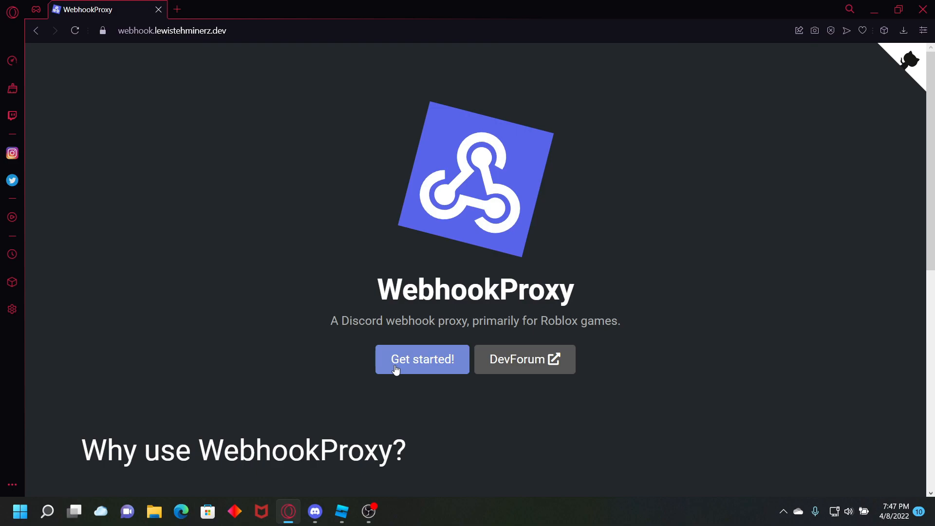
{"action": "mouse_move", "coordinate": [404, 360]}
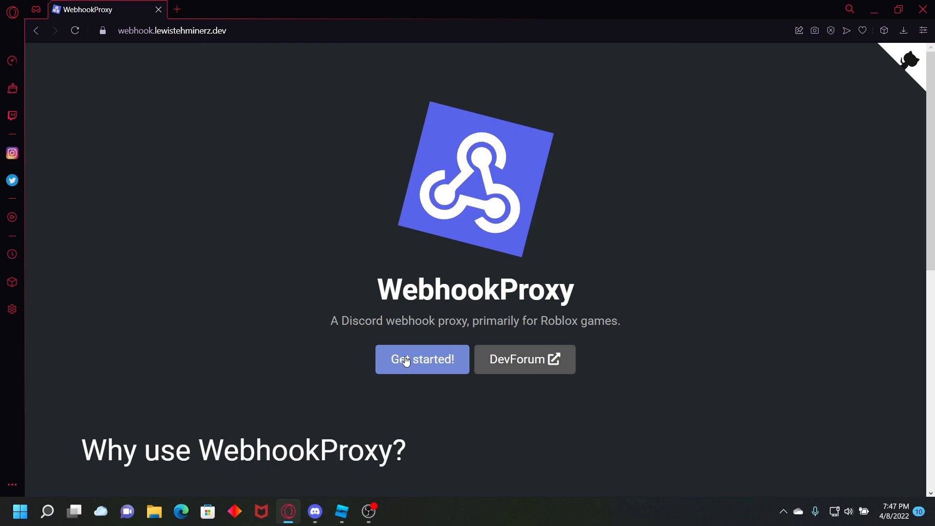
{"action": "left_click", "coordinate": [171, 30]}
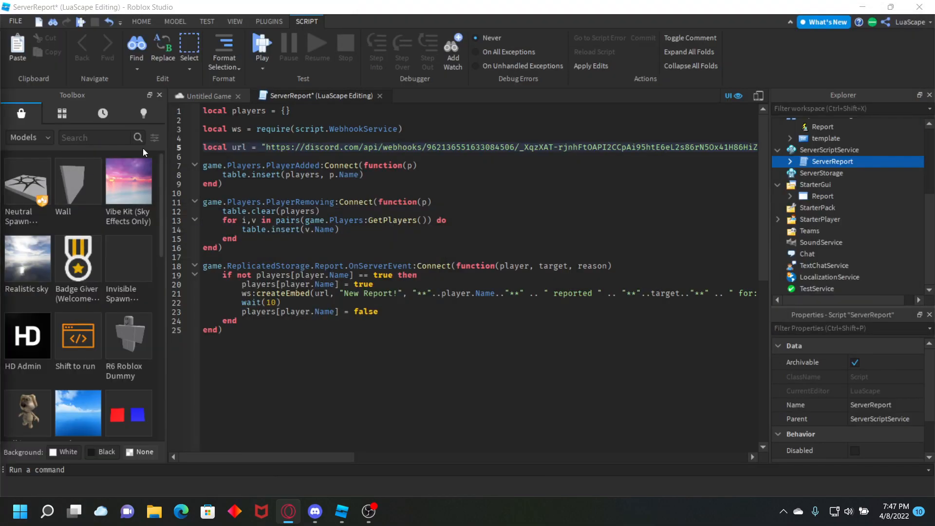
Replace discord.com in the script's webhook URL with webhook.lewistehminerz.dev.
{"action": "double_click", "coordinate": [352, 147]}
{"action": "type", "text": "webhook.lewistehminerz.dev"}
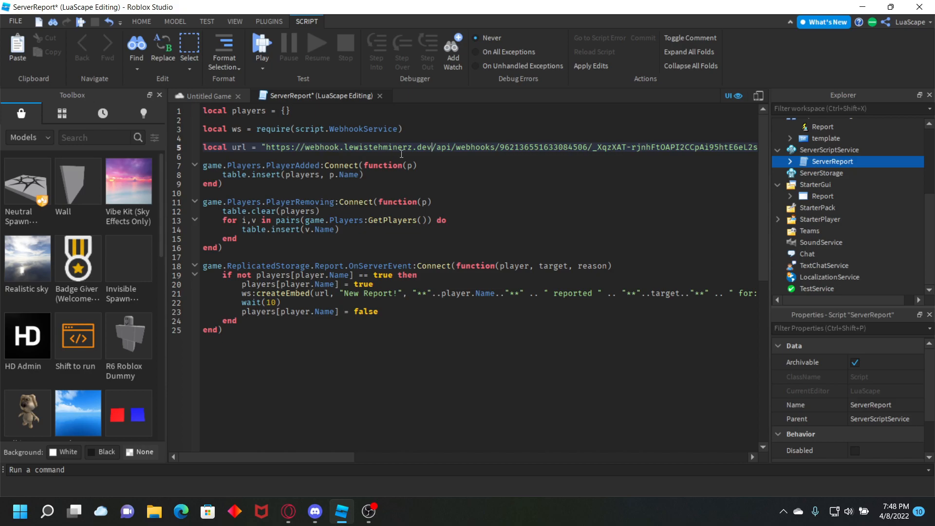
{"action": "mouse_move", "coordinate": [437, 146]}
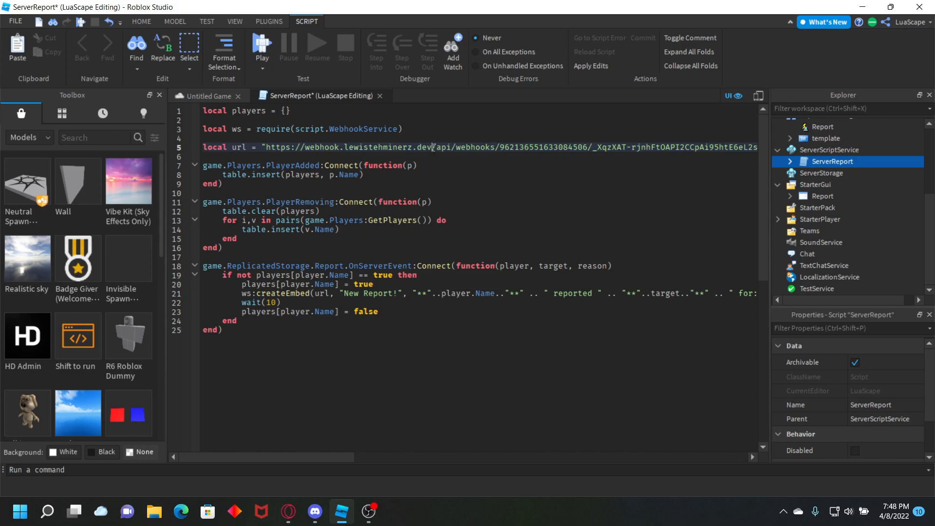
{"action": "left_click_drag", "start_coordinate": [304, 148], "coordinate": [413, 147]}
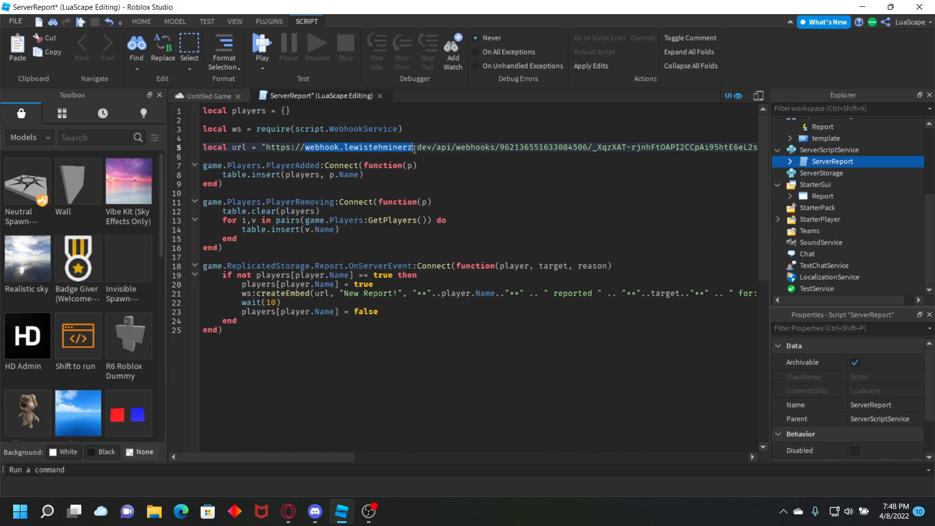
Check the WebhookService module under ServerReport, then return to the Untitled Game view.
{"action": "left_click", "coordinate": [790, 162]}
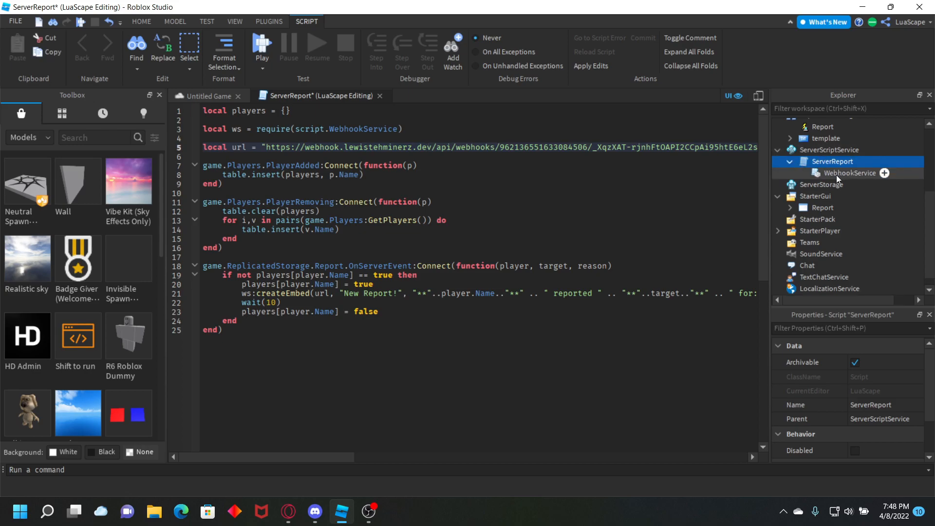
{"action": "double_click", "coordinate": [849, 174]}
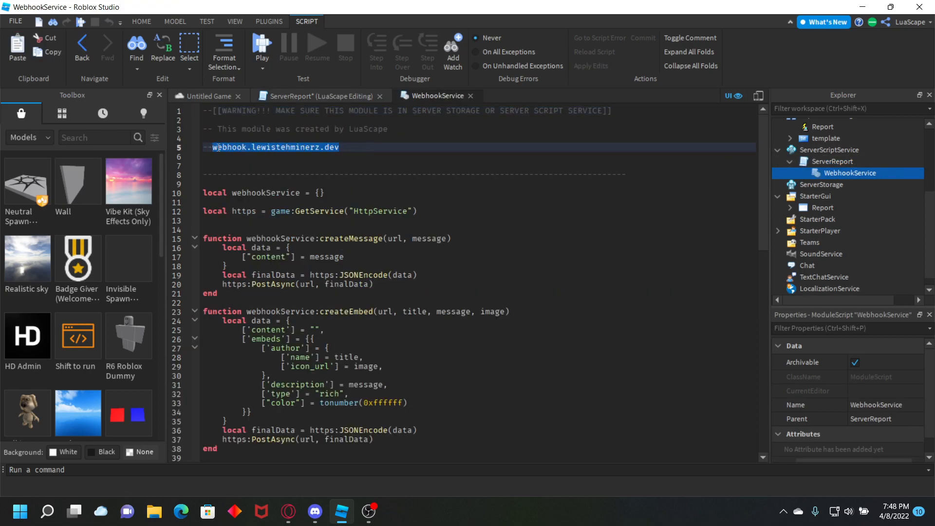
{"action": "left_click", "coordinate": [319, 96]}
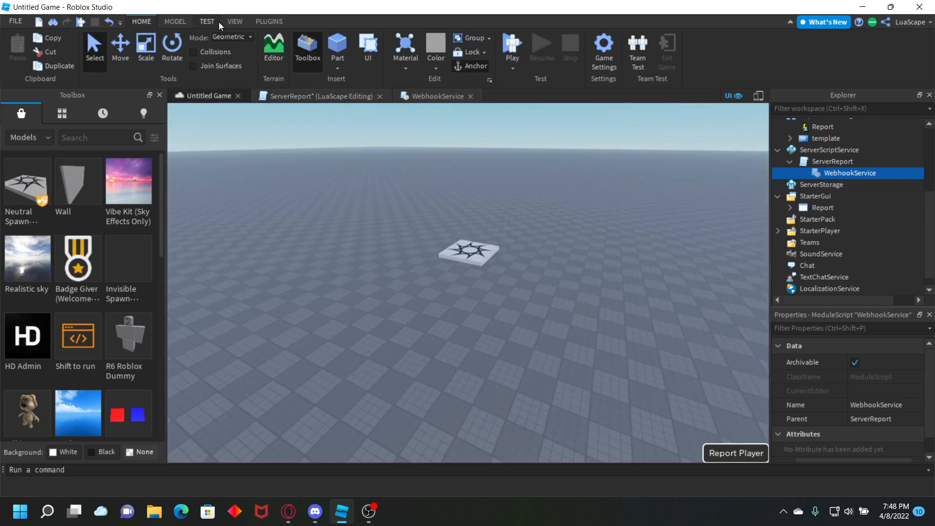
Review Game Settings from the Home tab, then start a playtest session.
{"action": "left_click", "coordinate": [235, 21]}
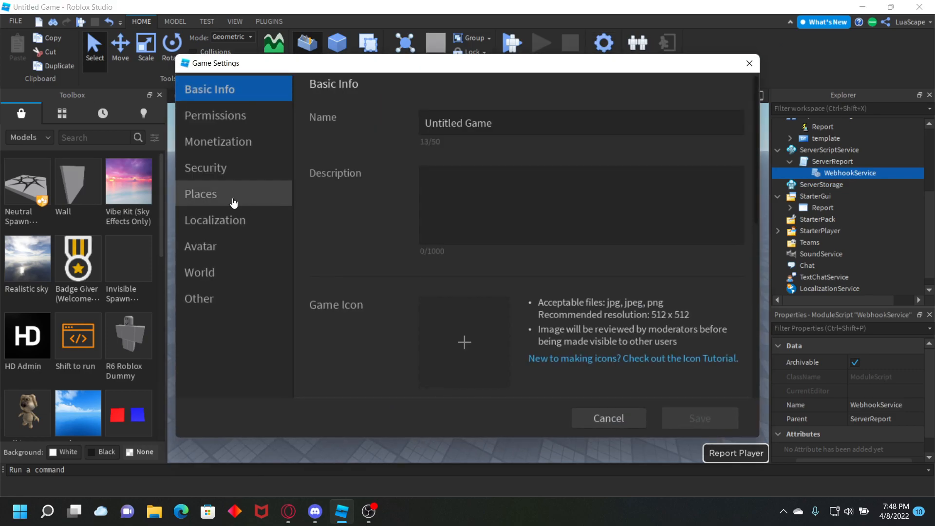
{"action": "left_click", "coordinate": [205, 167]}
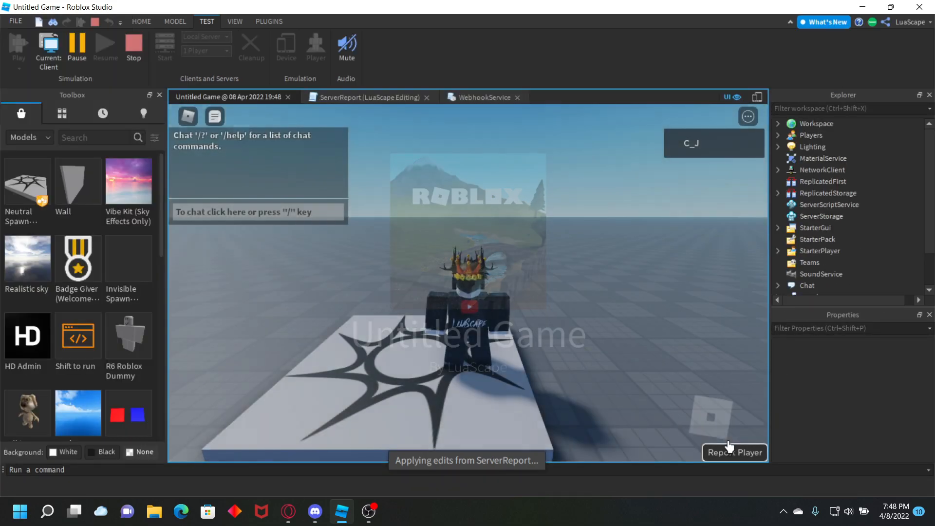
Report the listed player with reason 'this player was exploting and stuff' and send it.
{"action": "left_click", "coordinate": [735, 452]}
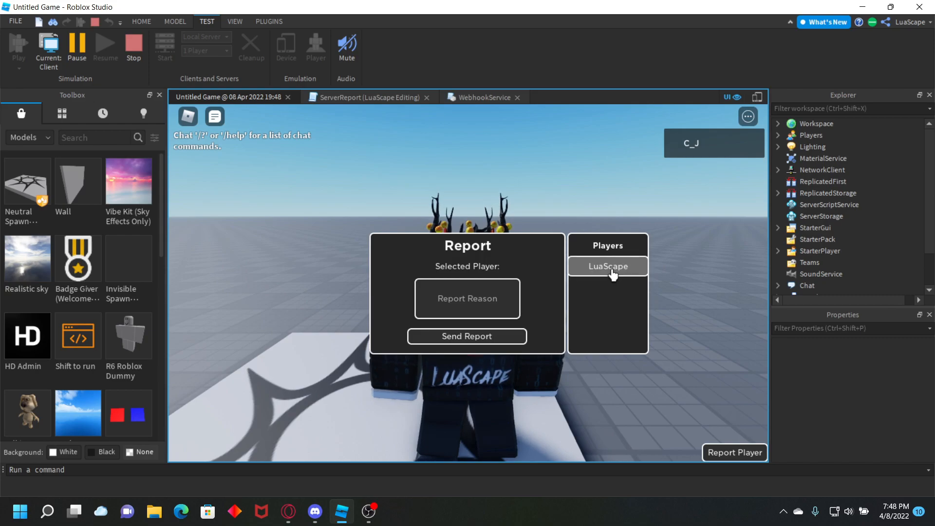
{"action": "left_click", "coordinate": [608, 266]}
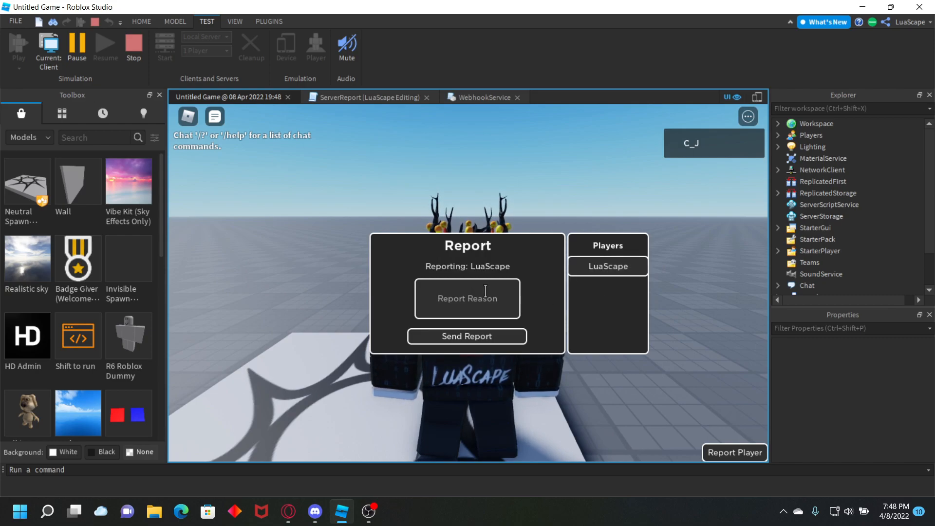
{"action": "type", "text": "this"}
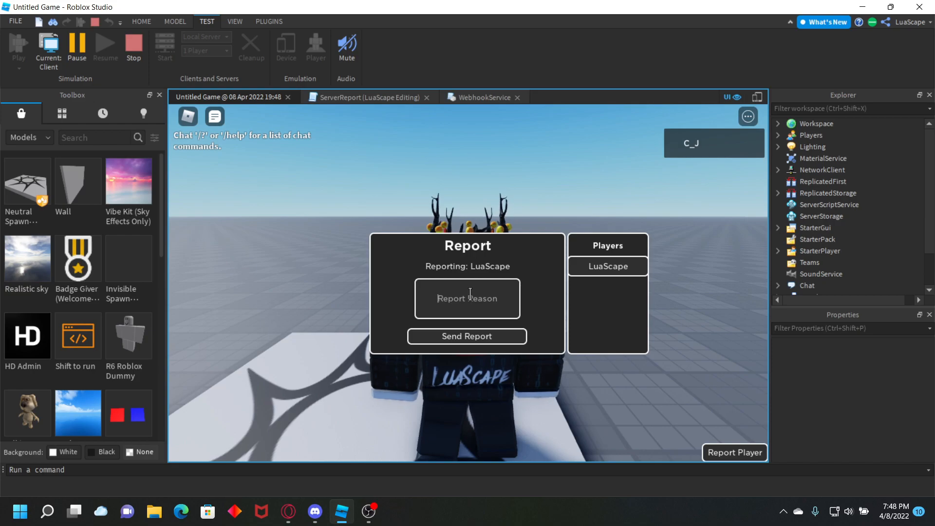
{"action": "type", "text": "this player was exploting and stuff"}
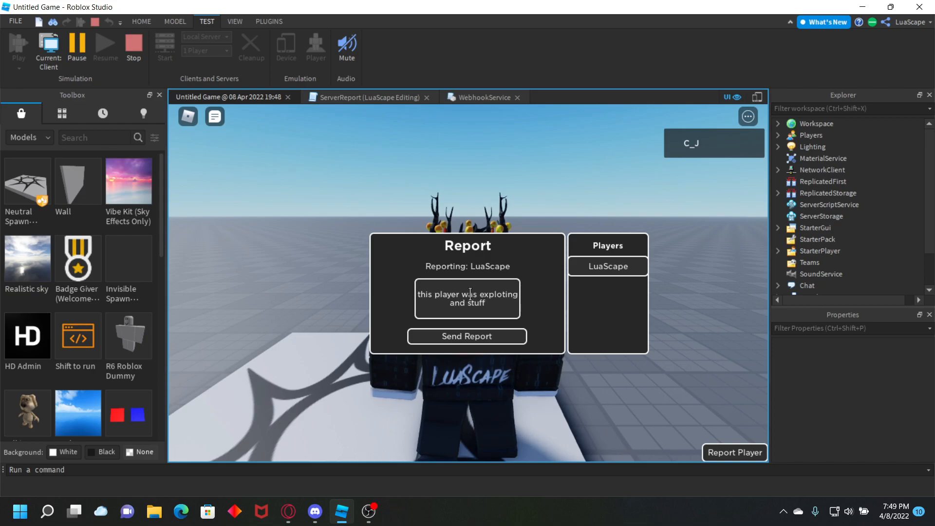
{"action": "left_click", "coordinate": [467, 336]}
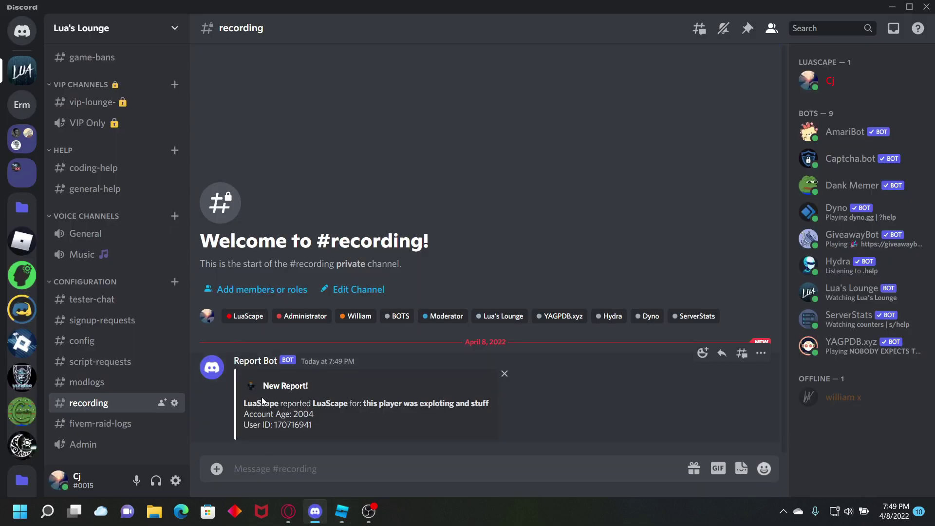
Highlight the reported name and reason in Report Bot's New Report embed in #recording.
{"action": "double_click", "coordinate": [337, 404]}
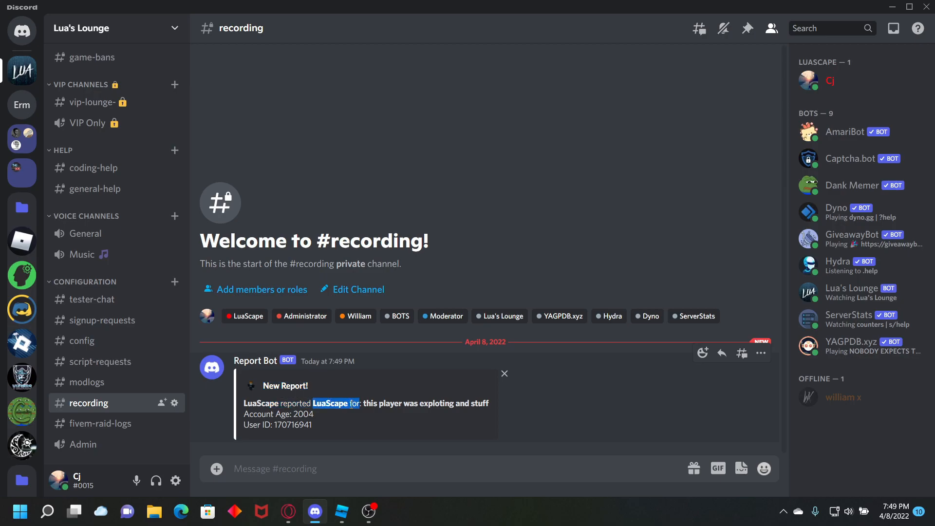
{"action": "double_click", "coordinate": [480, 404]}
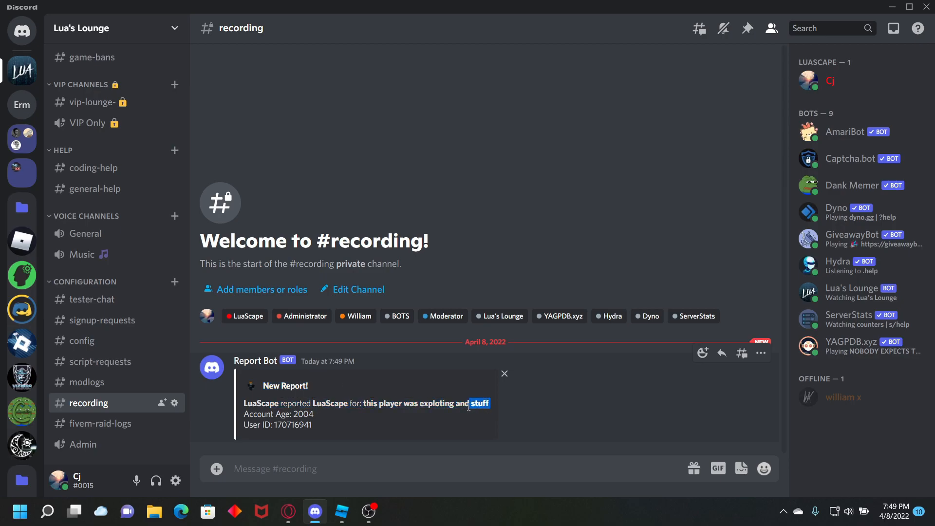